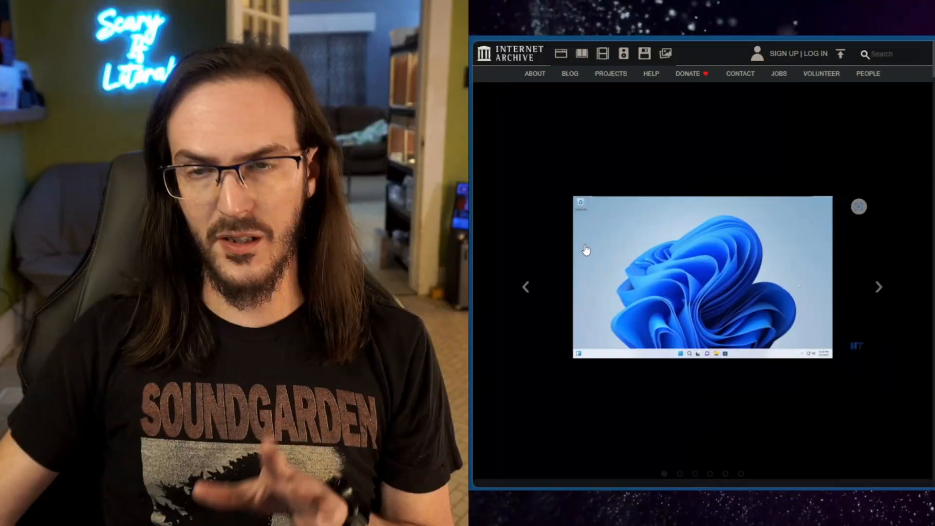
Reach the Tiny11 archive.org Download Options and show the available ISO image files
scroll(down, 3)
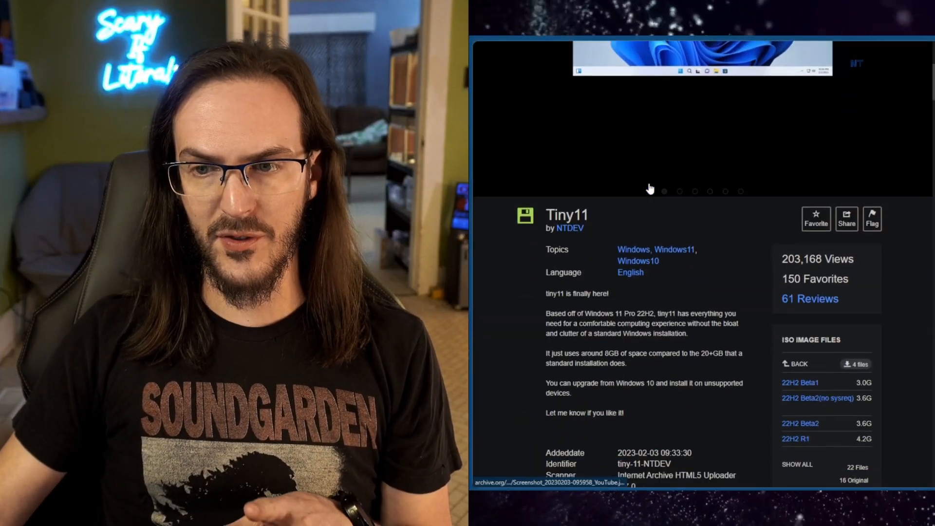
scroll(down, 3)
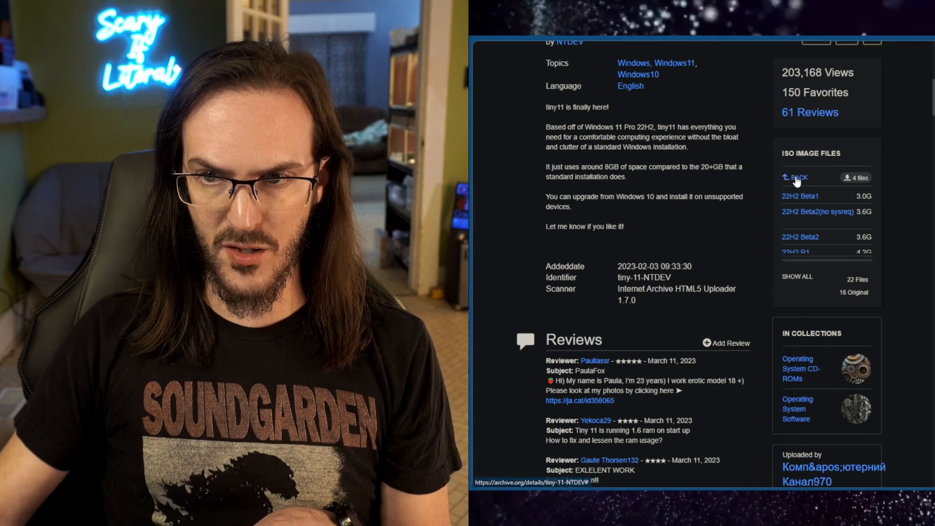
click(792, 177)
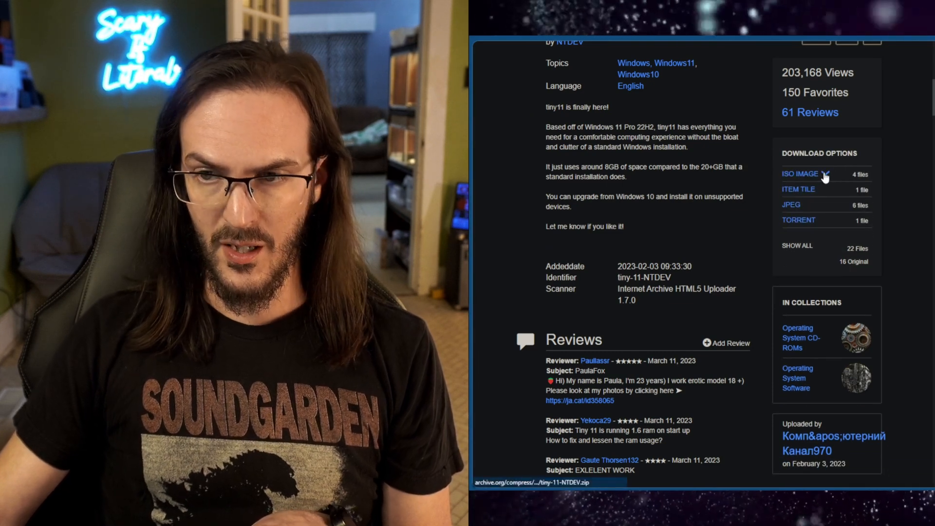
click(802, 174)
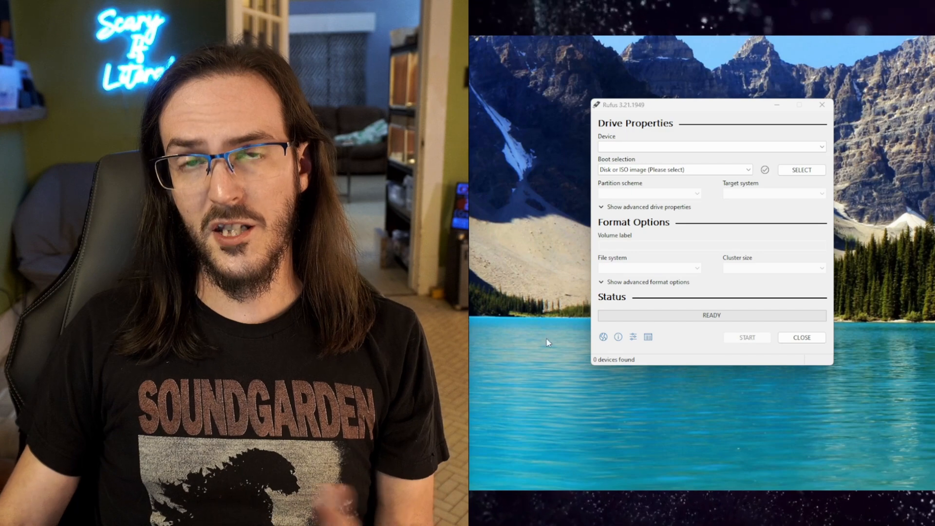
click(709, 147)
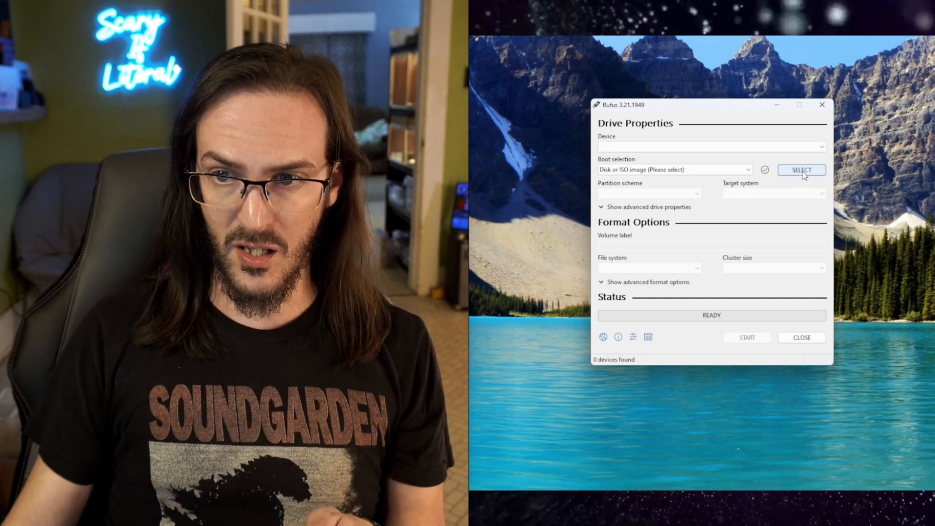
mouse_move(801, 169)
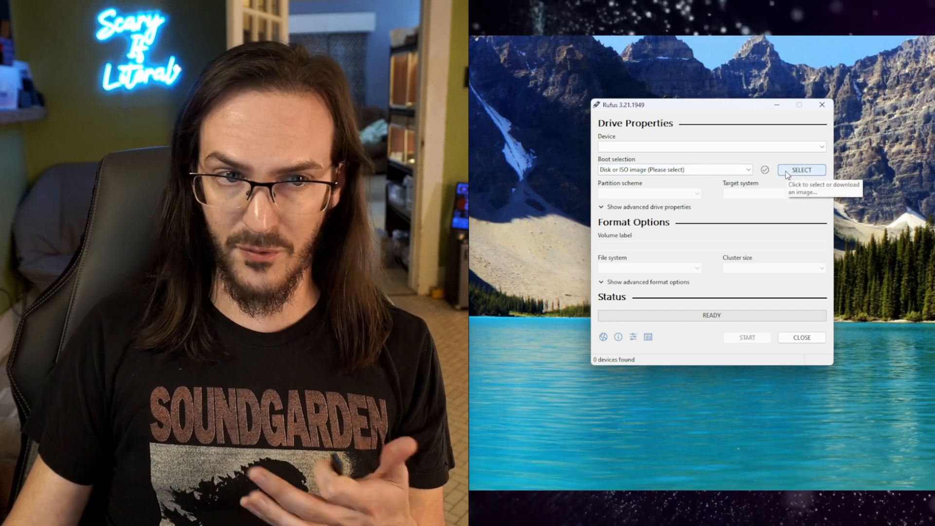
click(800, 170)
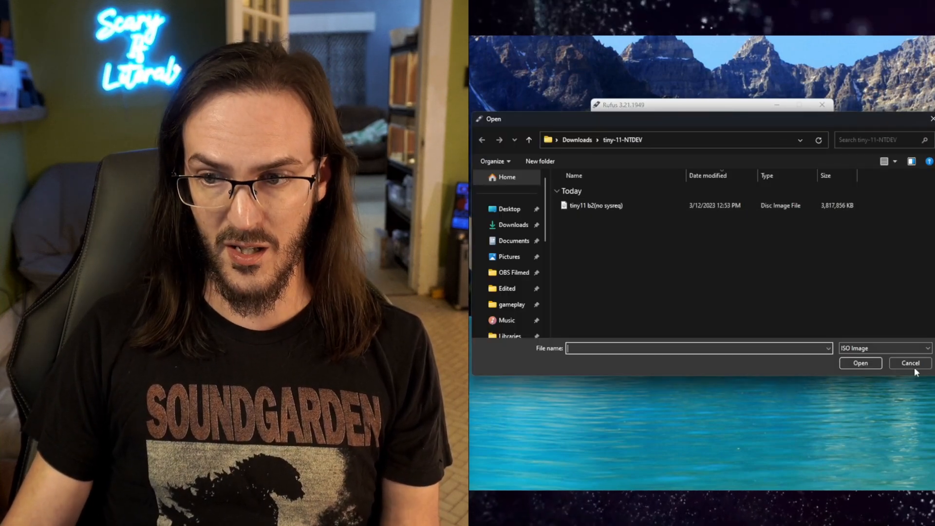
click(908, 362)
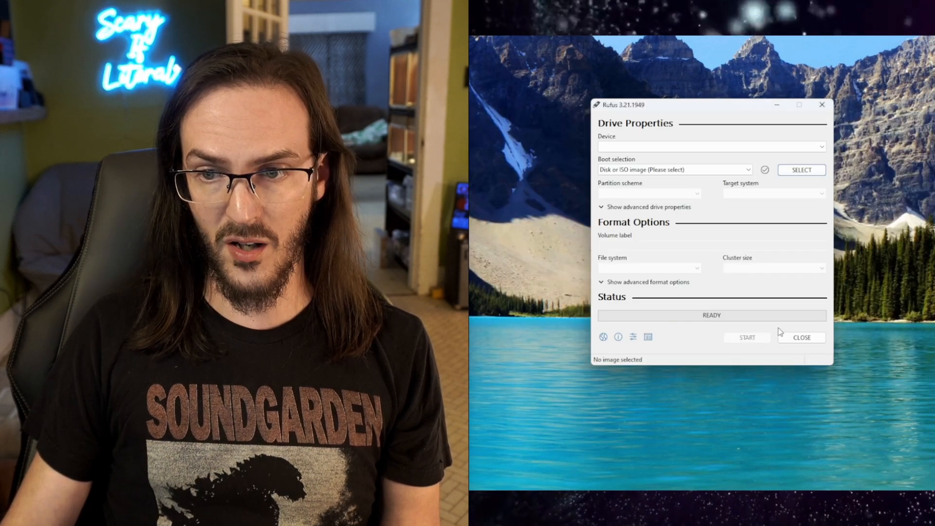
mouse_move(638, 241)
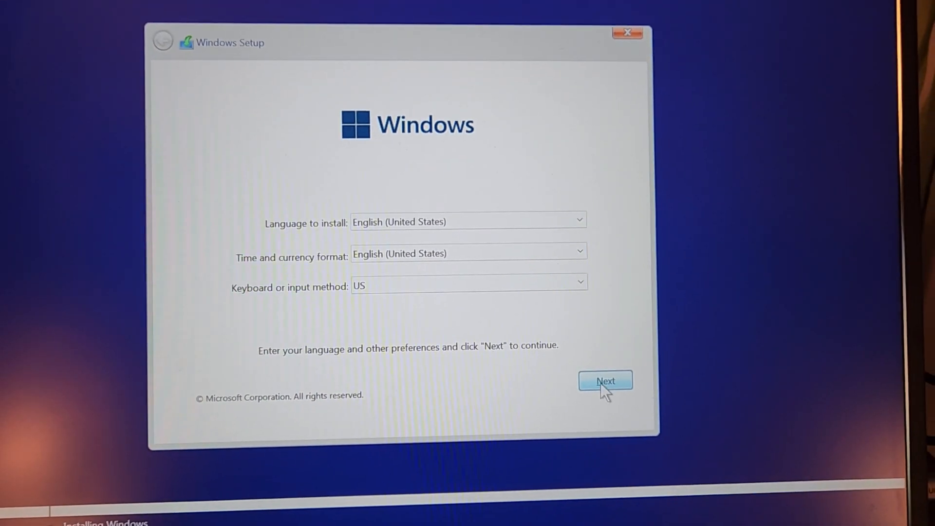
Continue past language settings, then delete Drive 0's 100 MB system and 16 MB reserved partitions
click(605, 380)
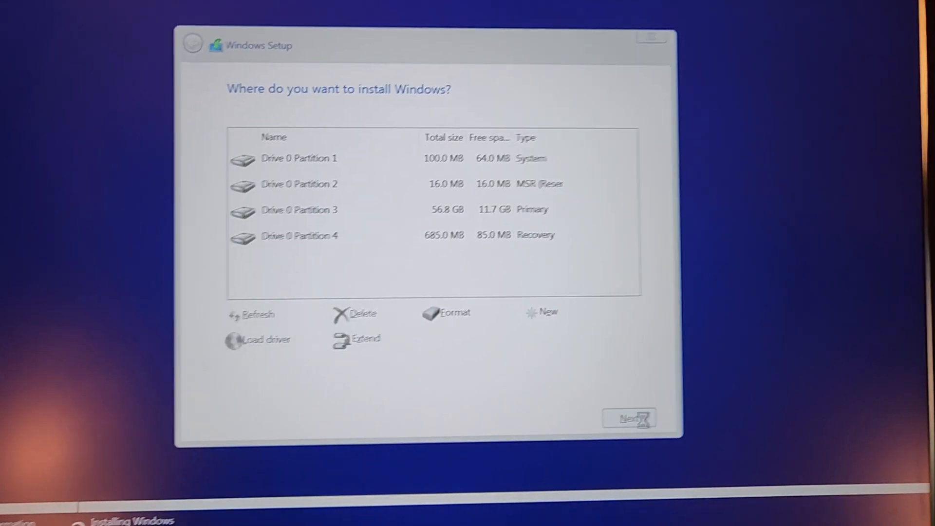
click(343, 231)
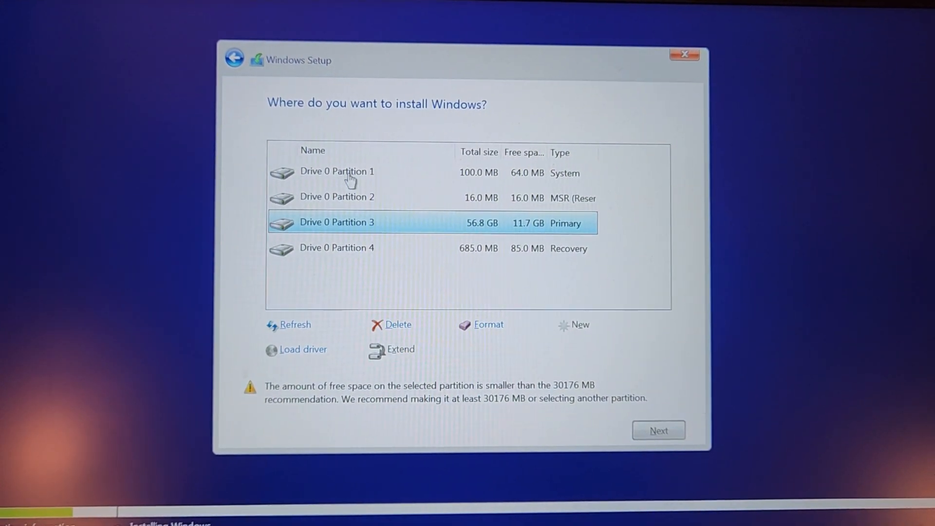
click(357, 172)
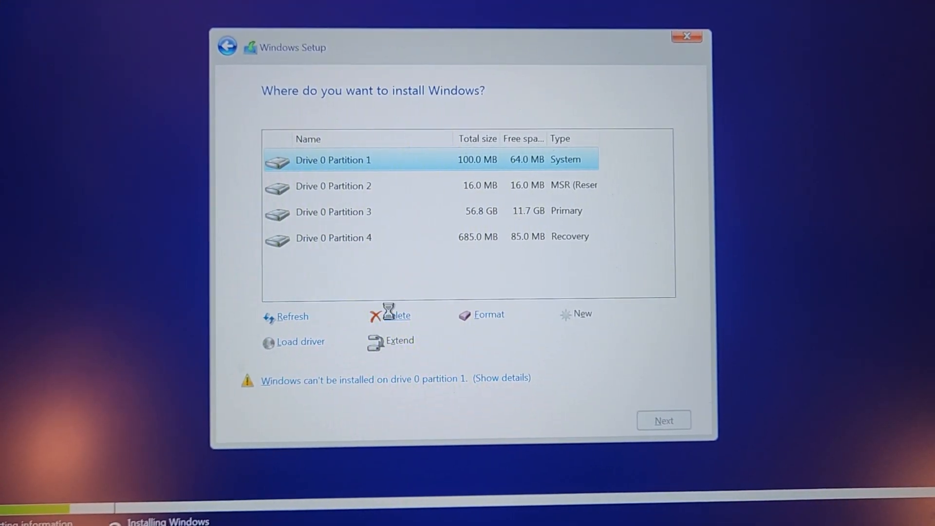
click(397, 315)
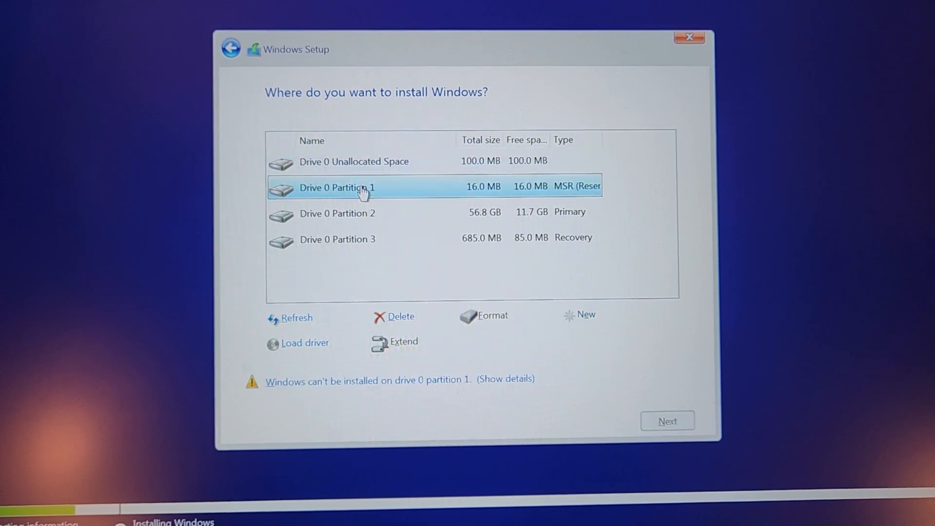
click(392, 316)
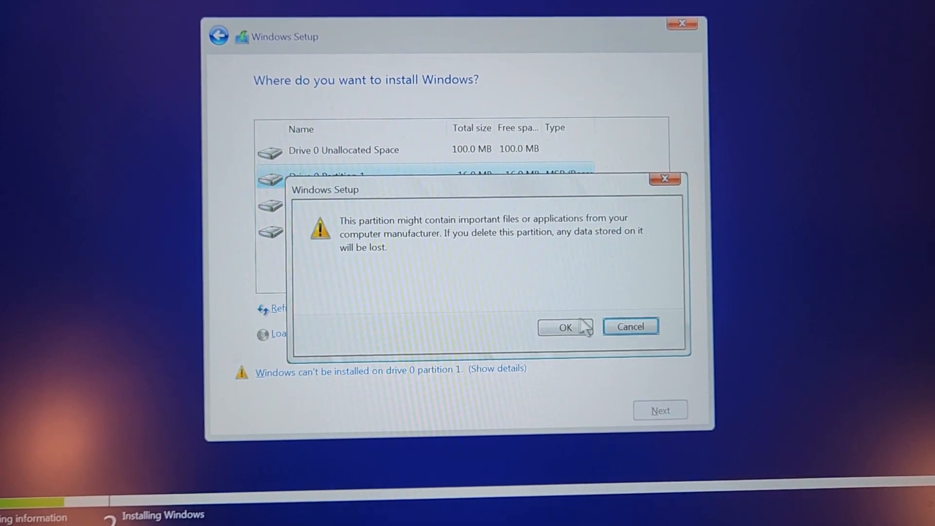
Delete the 56.8 GB primary partition and install Windows onto the 57.6 GB unallocated space
click(565, 327)
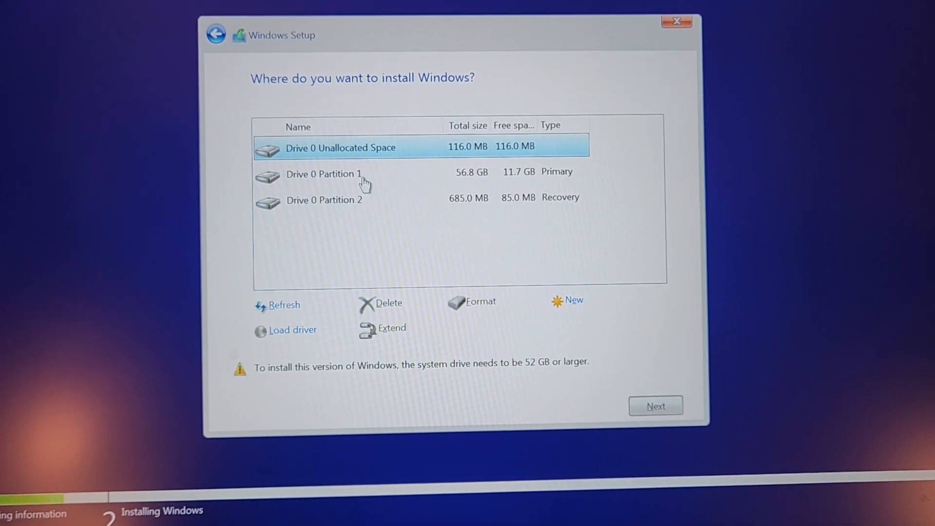
click(387, 302)
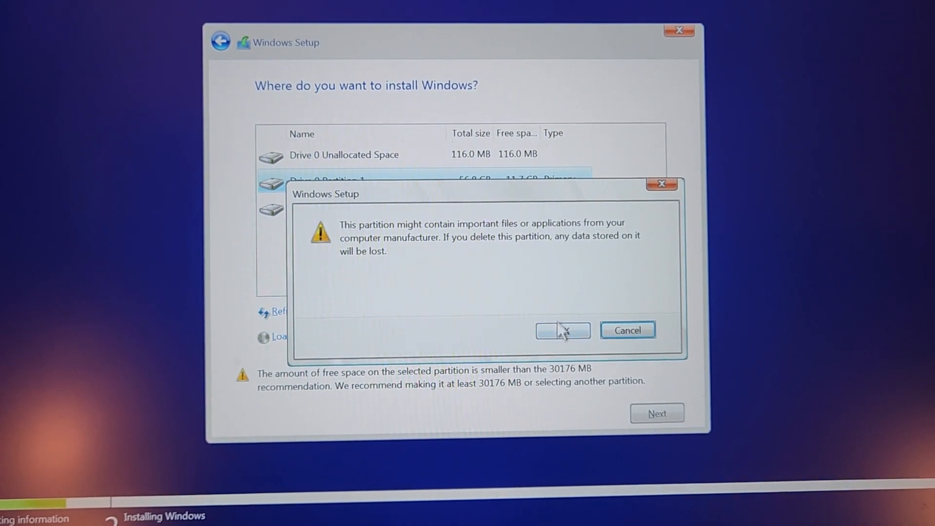
click(562, 331)
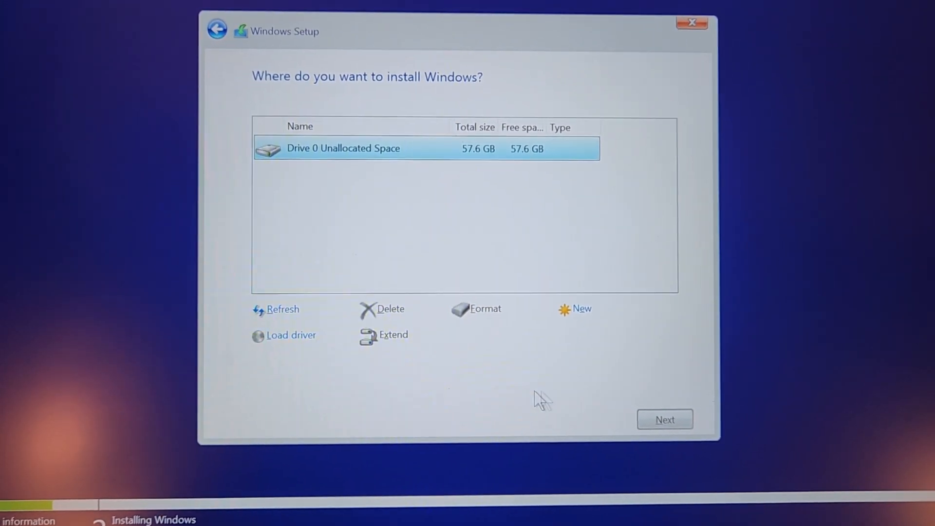
click(664, 419)
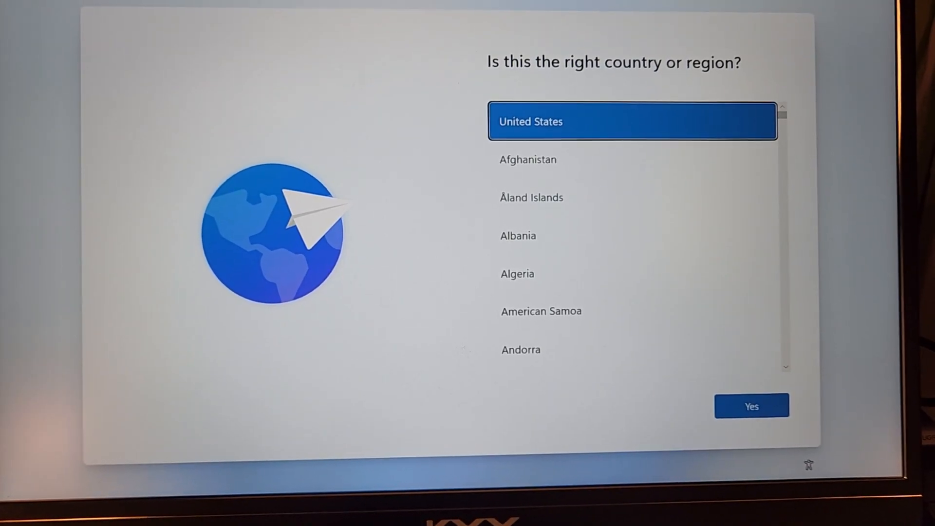
Confirm United States region and US keyboard, skip a second layout, and connect to Wi-Fi
click(751, 406)
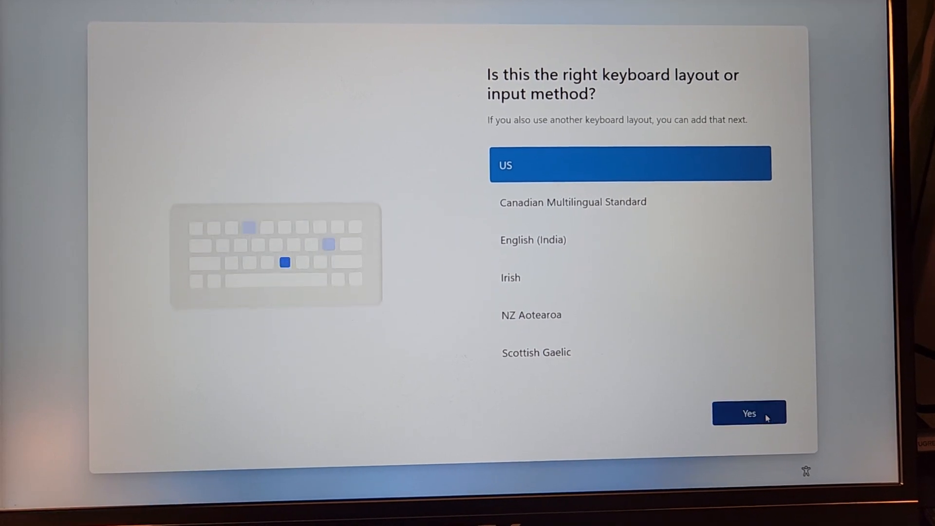
click(748, 413)
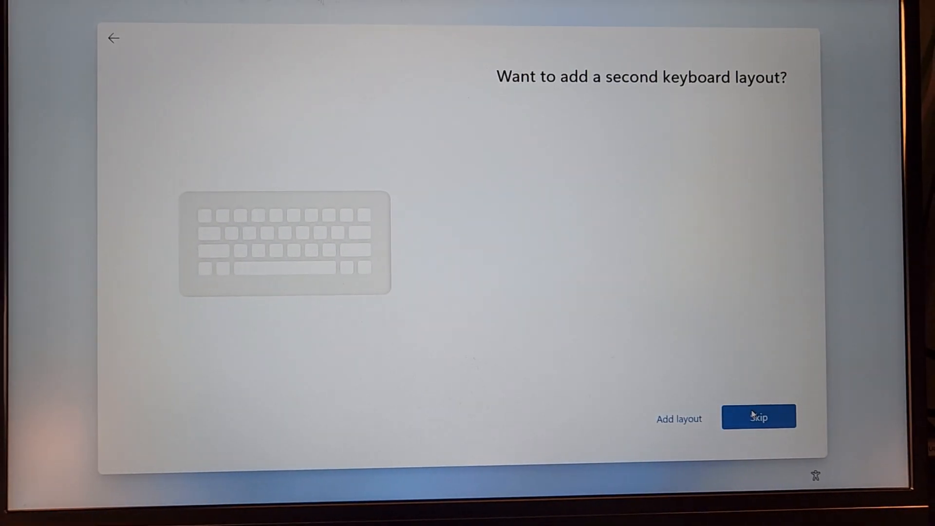
click(758, 417)
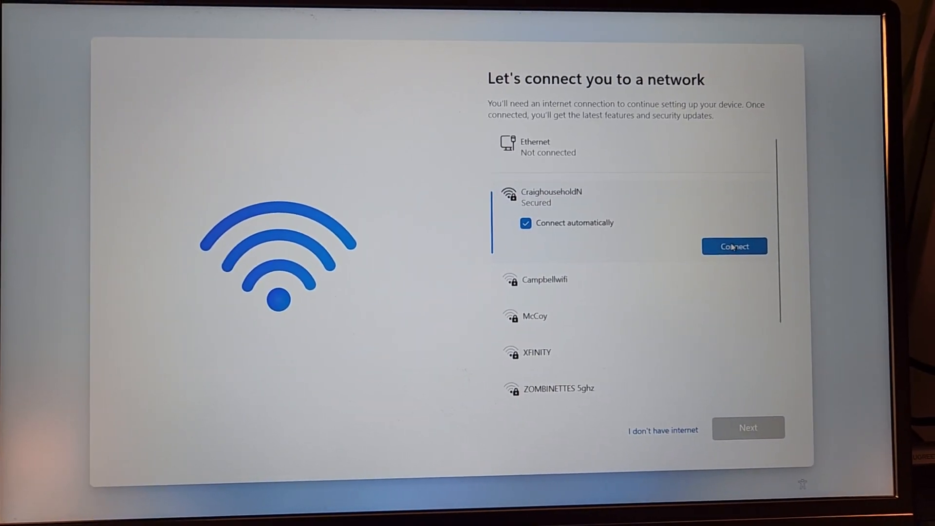
click(734, 247)
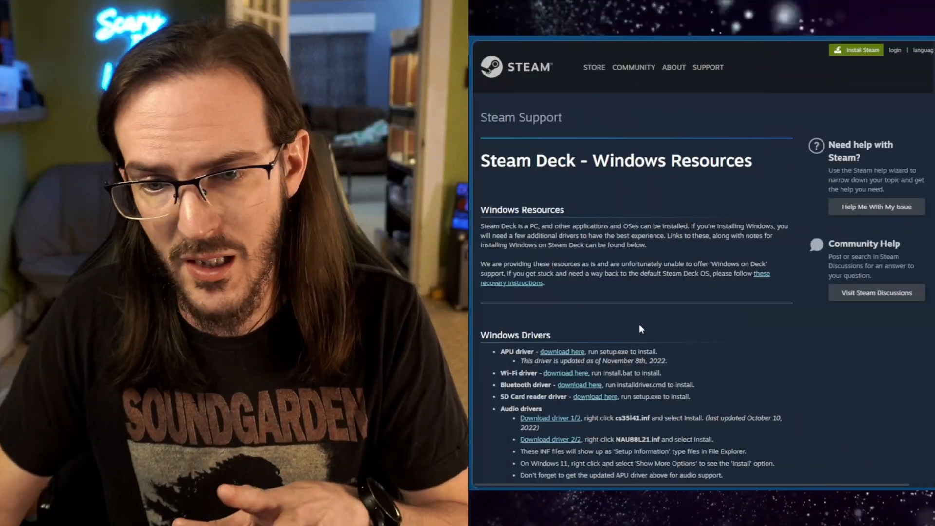
Scroll Valve's Steam Deck Windows Resources page down to the Windows Drivers list
scroll(down, 3)
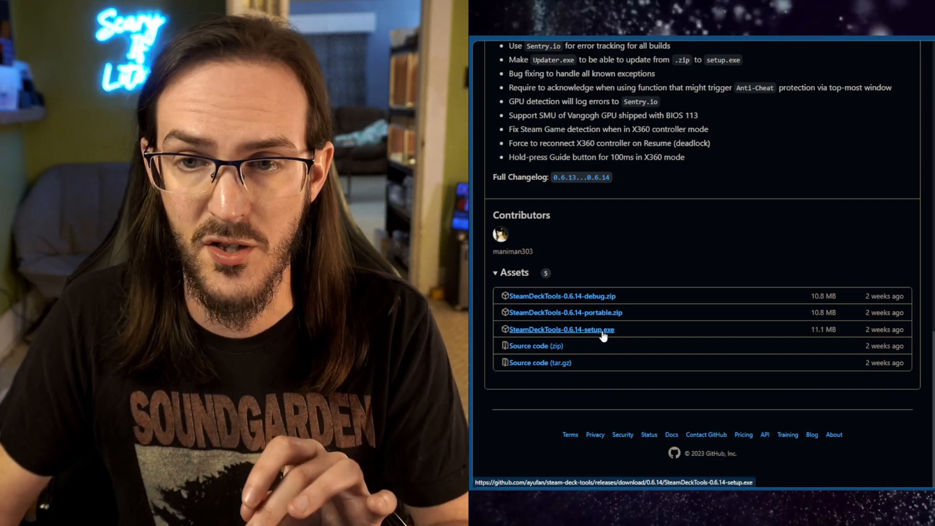
mouse_move(659, 271)
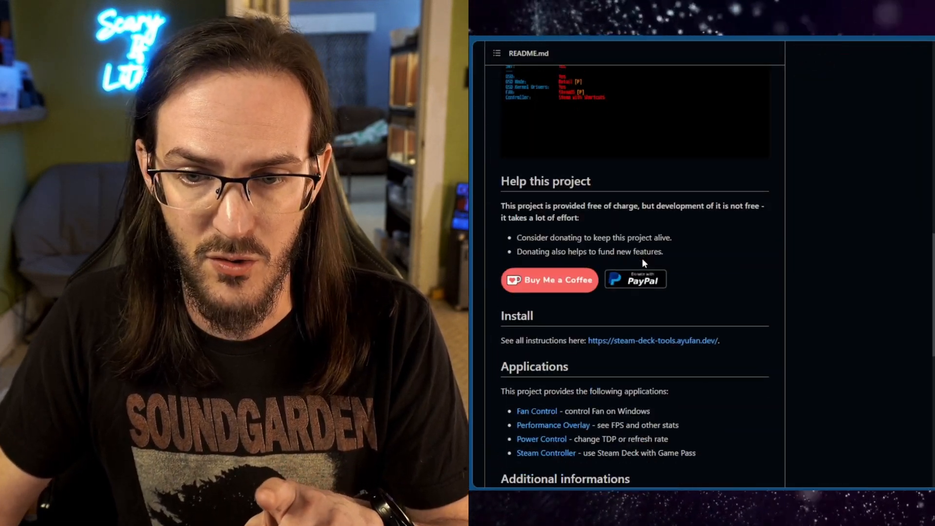
Scroll the Steam Deck Tools README and bring up the Performance Overlay documentation
scroll(down, 3)
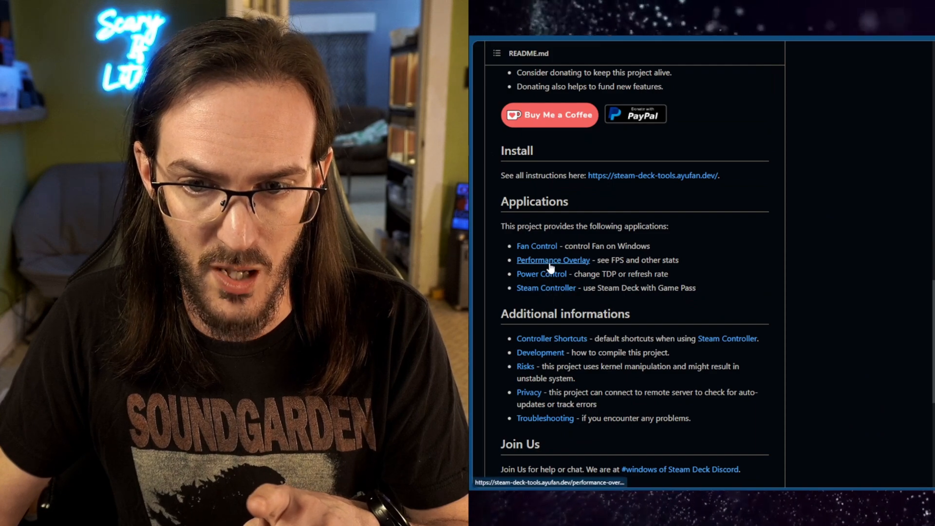
click(552, 259)
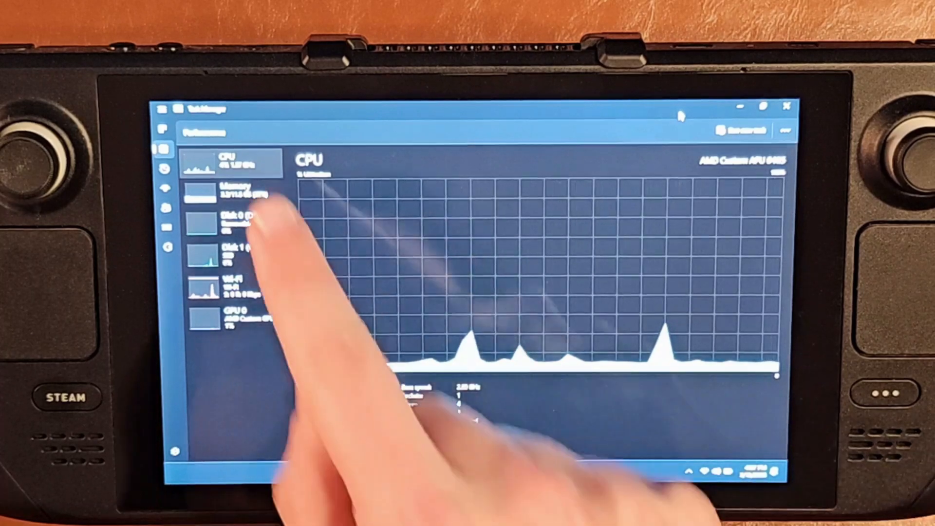
View the CPU performance graph in Task Manager's Performance tab
click(232, 191)
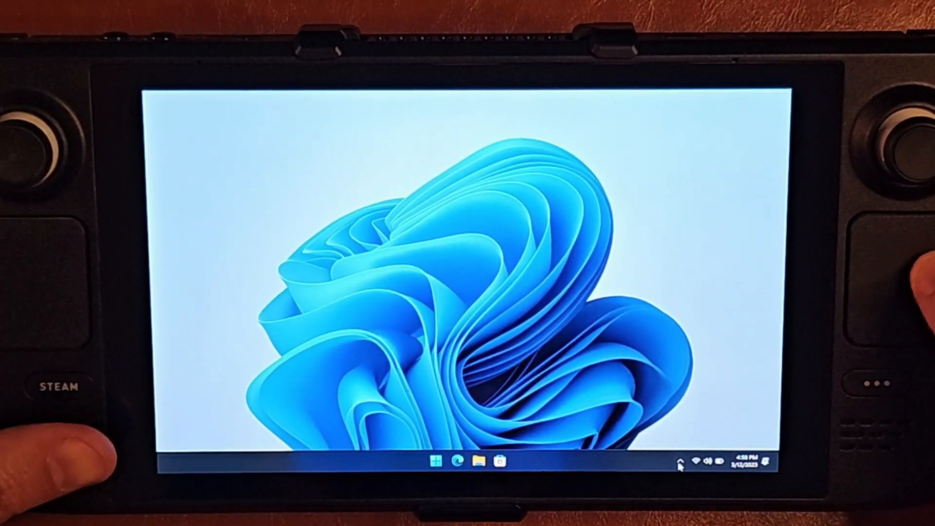
Launch Sons Of The Forest from the Steam tray icon's recent games menu
click(678, 461)
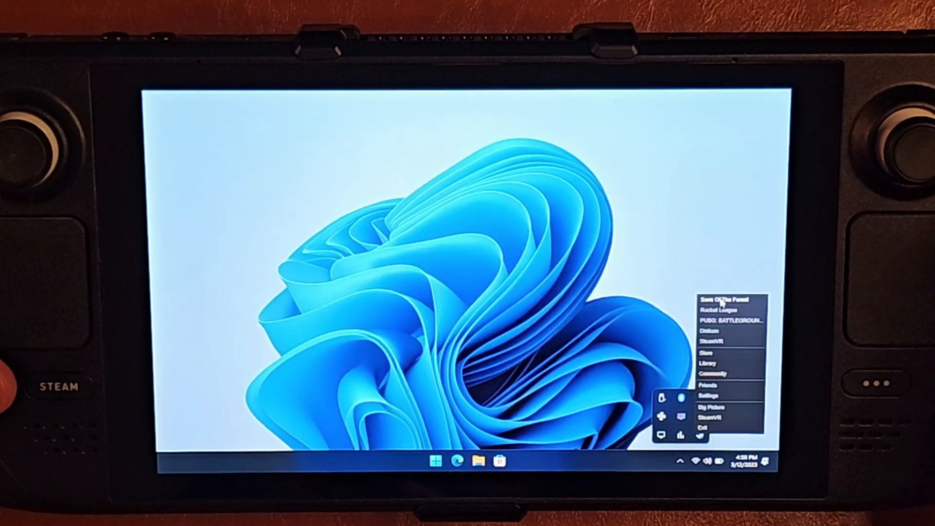
click(724, 299)
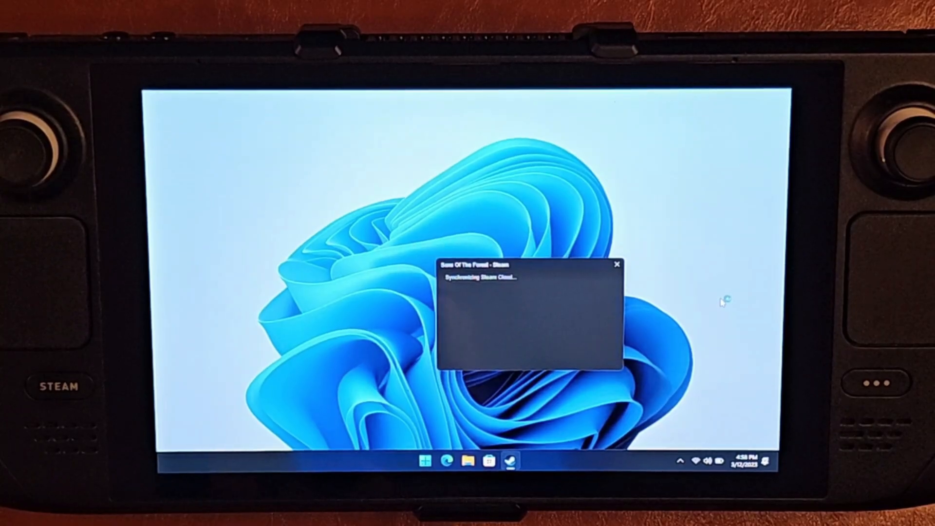